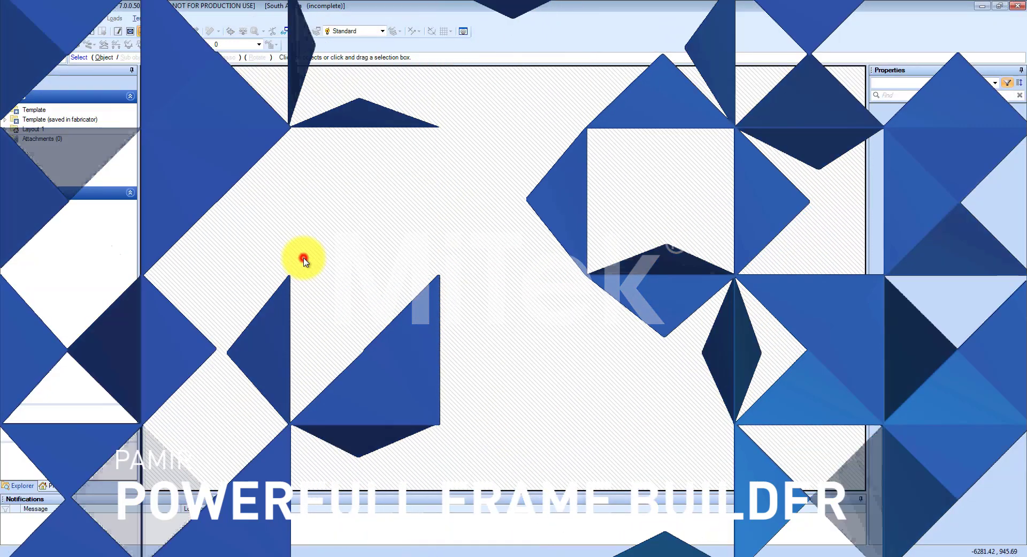
Create a new stand-alone truss frame T1 from the File menu
{"action": "left_click", "coordinate": [13, 18]}
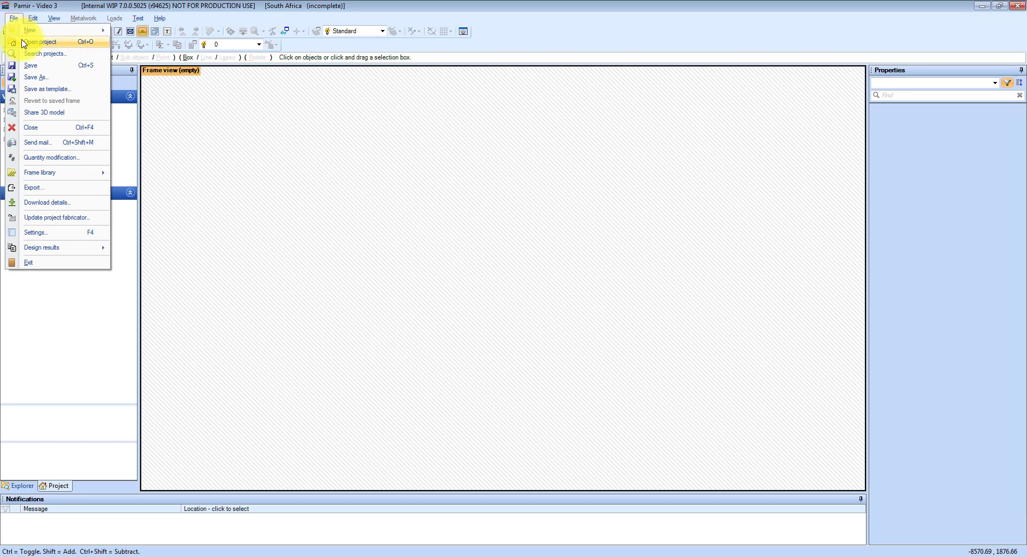
{"action": "mouse_move", "coordinate": [30, 30]}
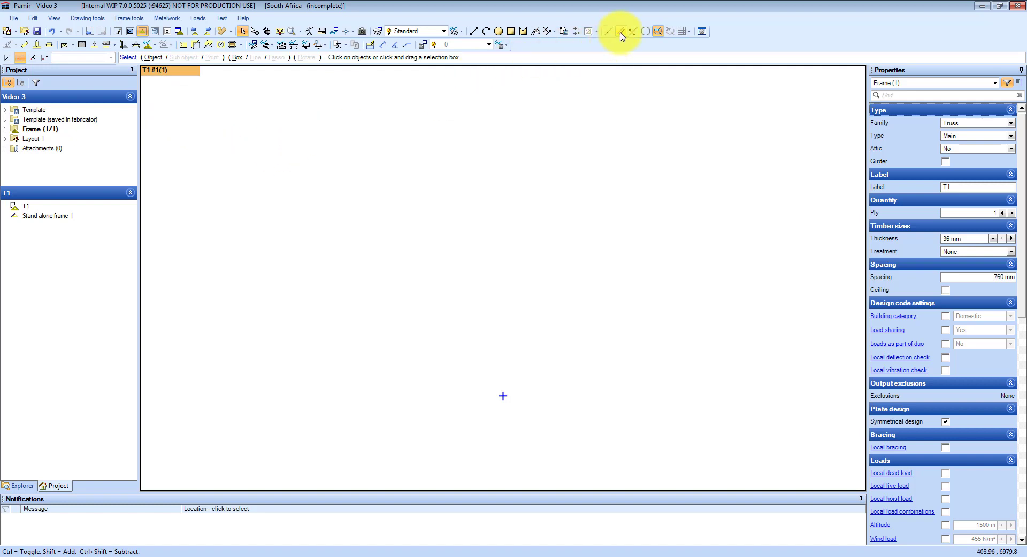
Place guide lines at the origin and start a 5000 mm radius construction circle
{"action": "left_click", "coordinate": [609, 31]}
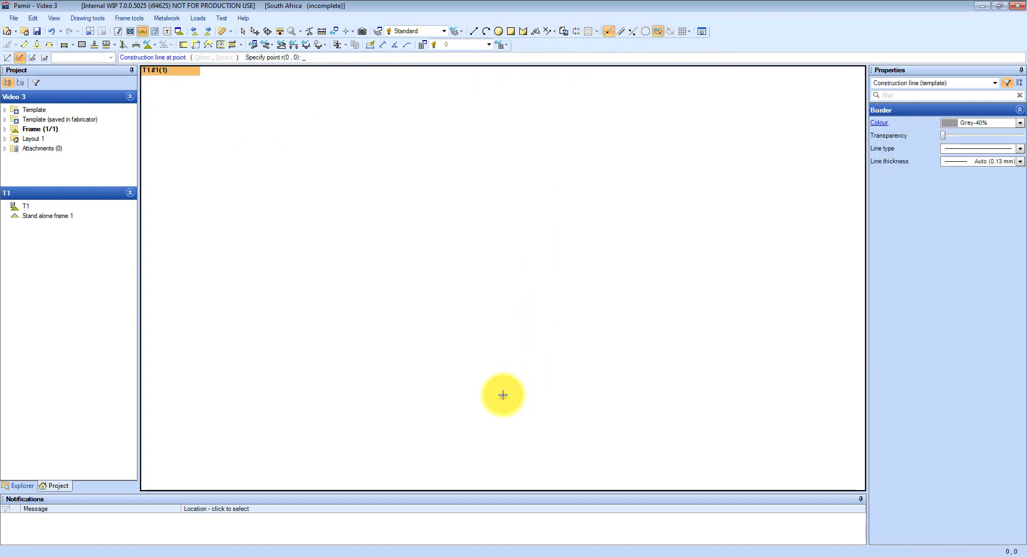
{"action": "left_click", "coordinate": [503, 394]}
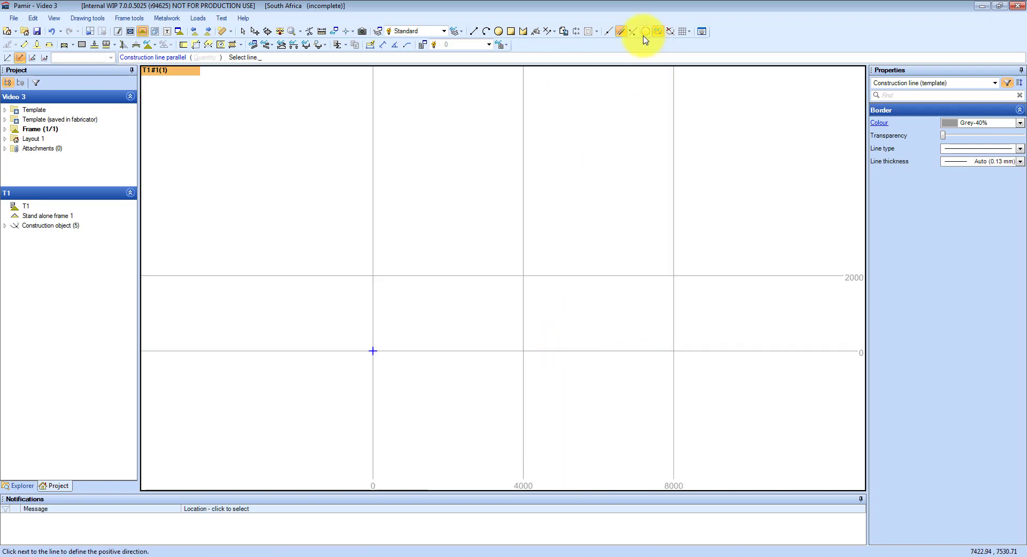
{"action": "left_click", "coordinate": [646, 31]}
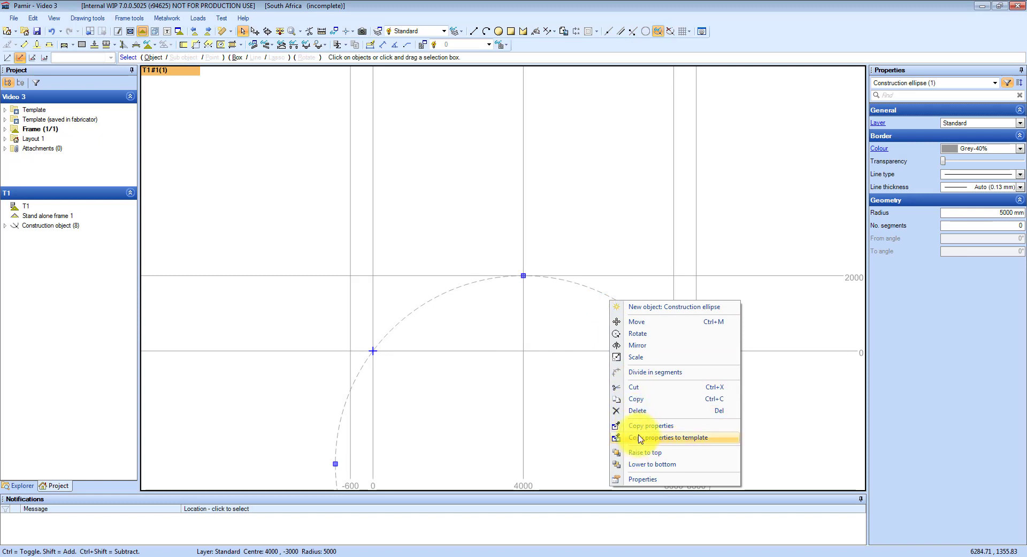
Copy the guide circle's properties to the template and deselect it
{"action": "left_click", "coordinate": [655, 372]}
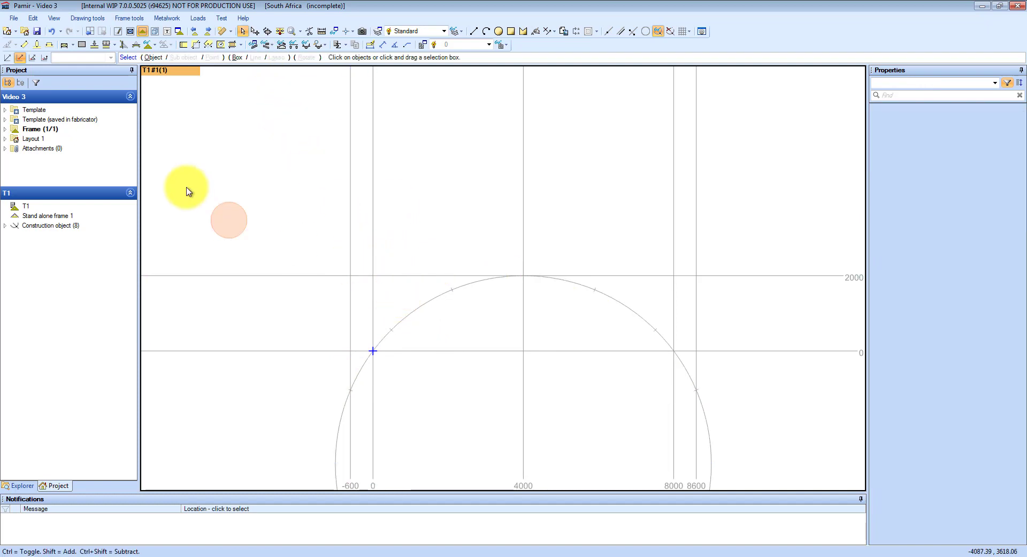
{"action": "left_click", "coordinate": [25, 45]}
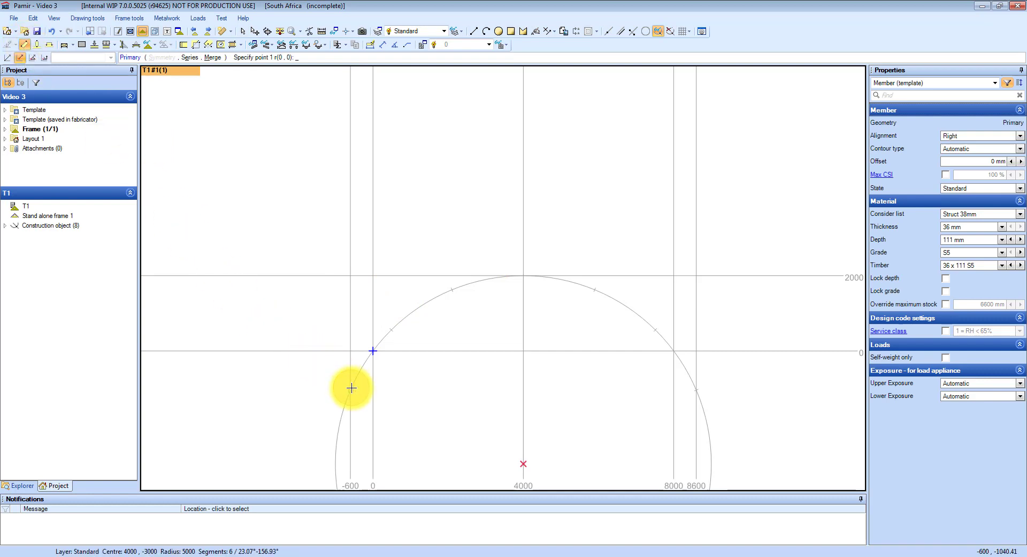
Draw top chord segments from the arc's left end through the apex along the guide circle
{"action": "left_click", "coordinate": [372, 351]}
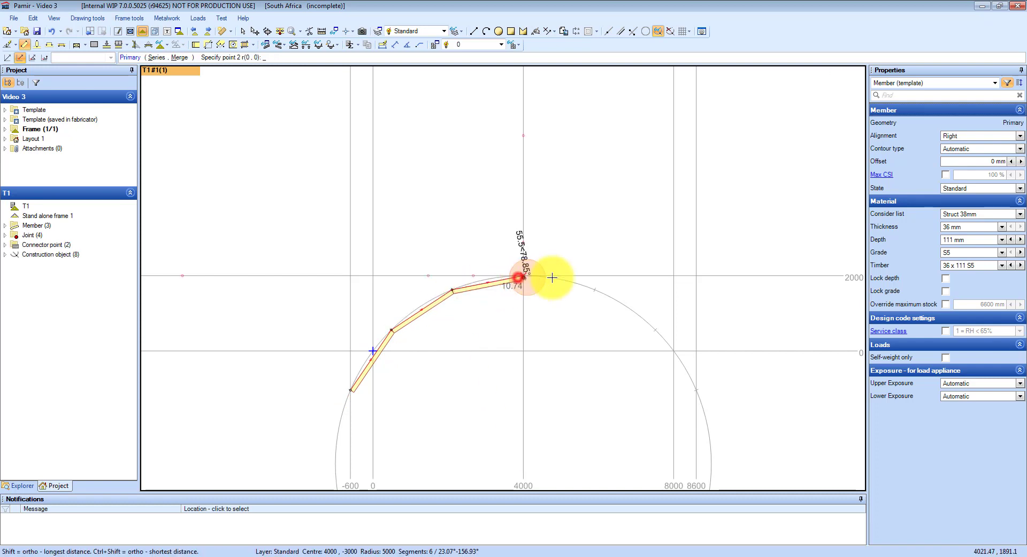
{"action": "left_click", "coordinate": [552, 278]}
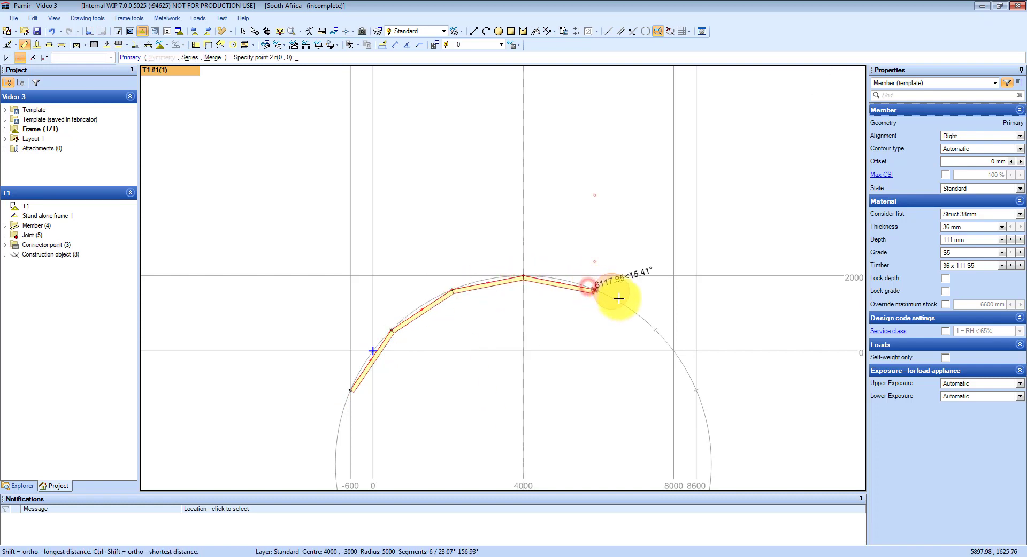
{"action": "left_click", "coordinate": [595, 284]}
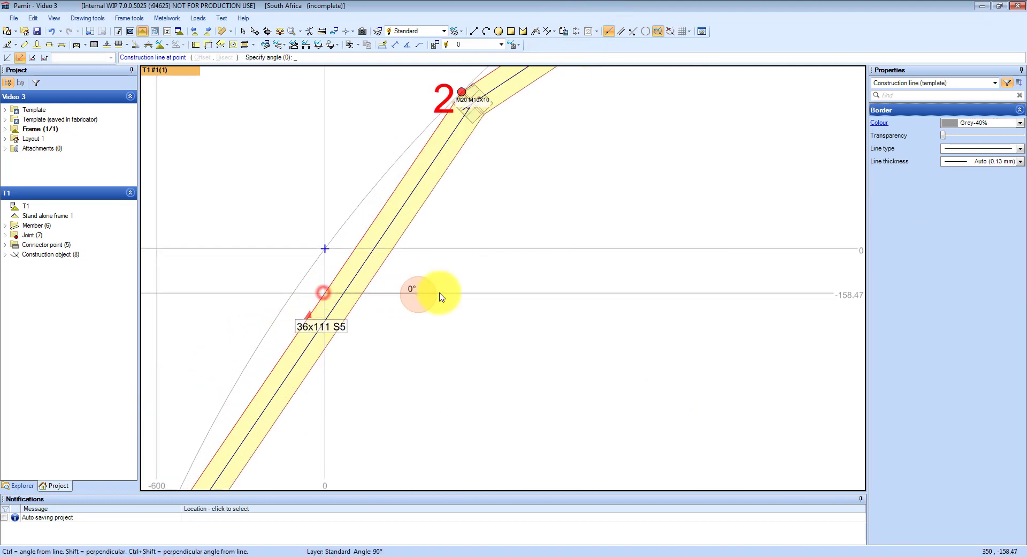
Fix a horizontal guide through the chord crossing and offset parallels by 500 mm
{"action": "left_click", "coordinate": [450, 293]}
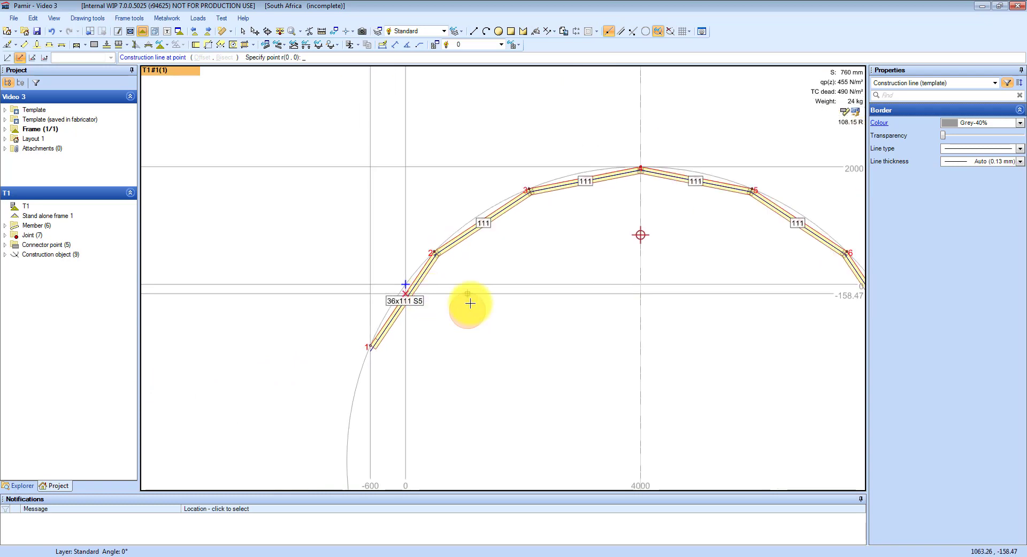
{"action": "left_click", "coordinate": [620, 31]}
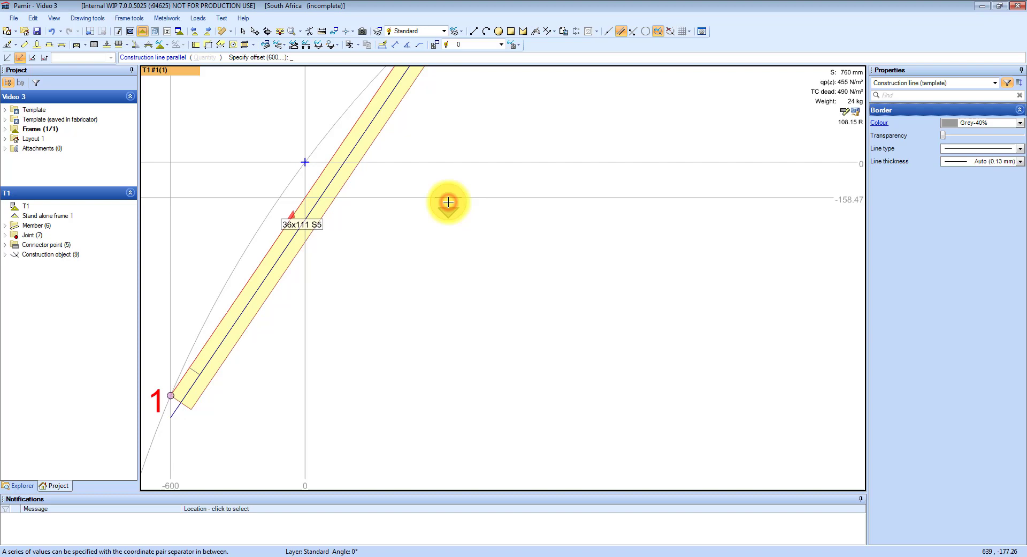
{"action": "type", "text": "500"}
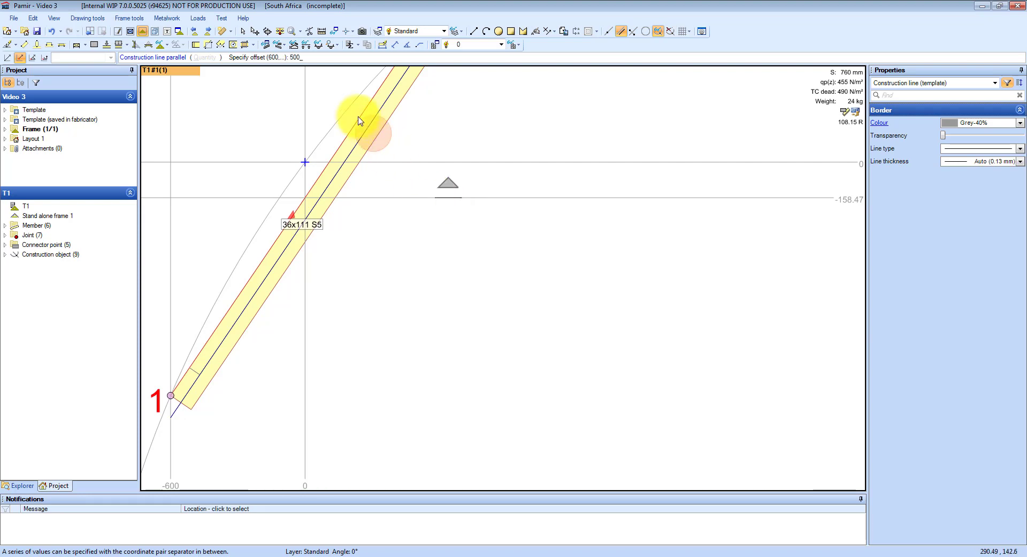
{"action": "mouse_move", "coordinate": [431, 155]}
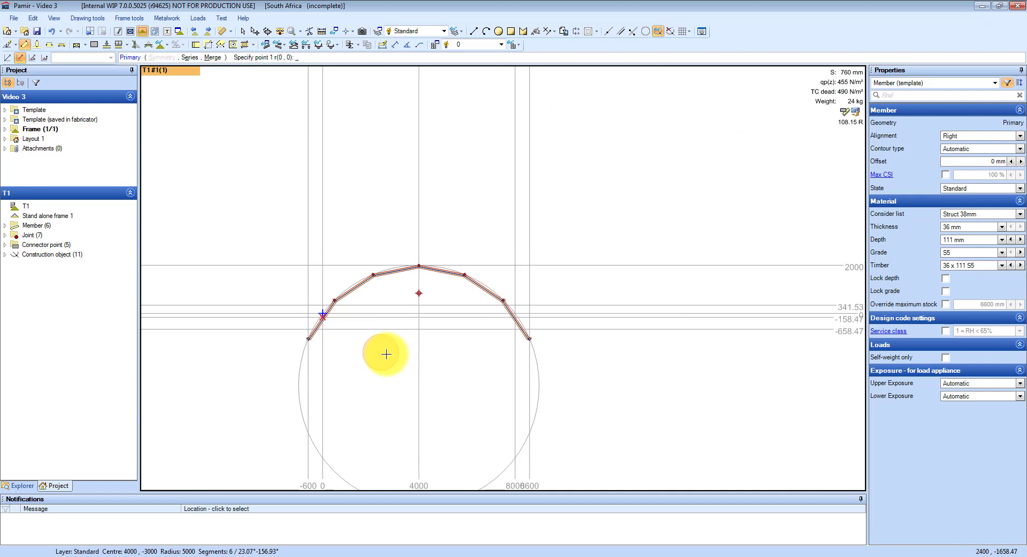
{"action": "mouse_move", "coordinate": [500, 336]}
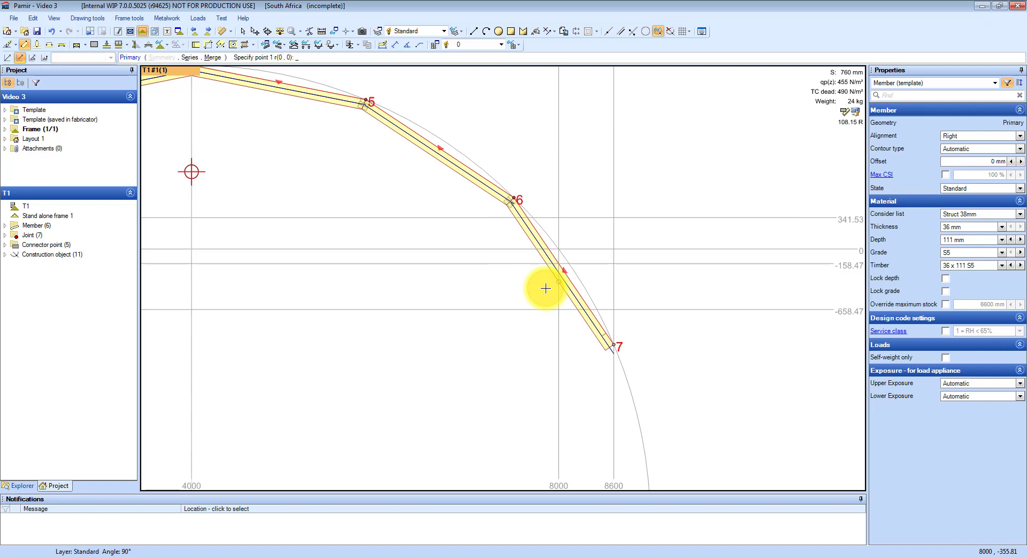
Draw a vertical member from the top chord at 8000 down to the lower guide line
{"action": "left_click", "coordinate": [545, 288]}
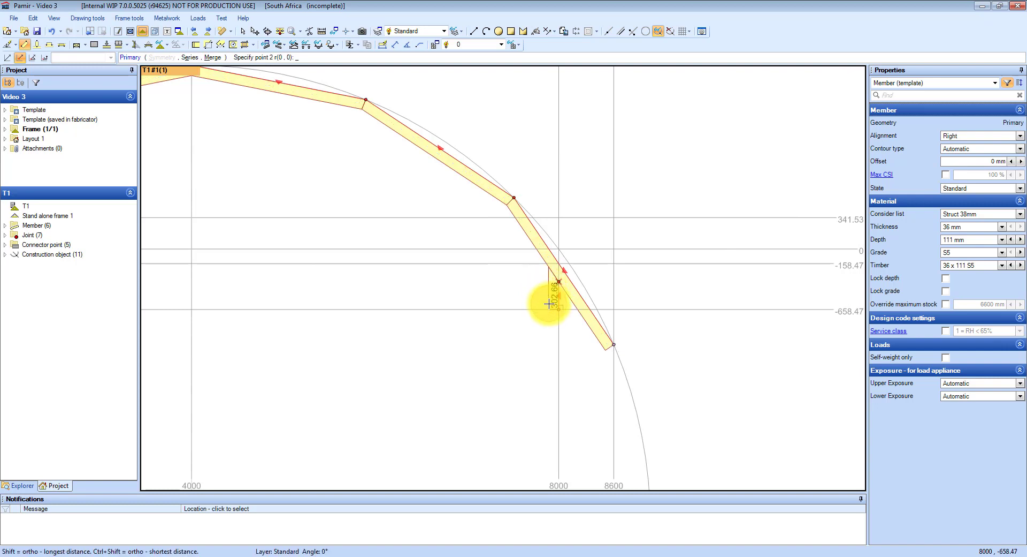
{"action": "left_click", "coordinate": [498, 301]}
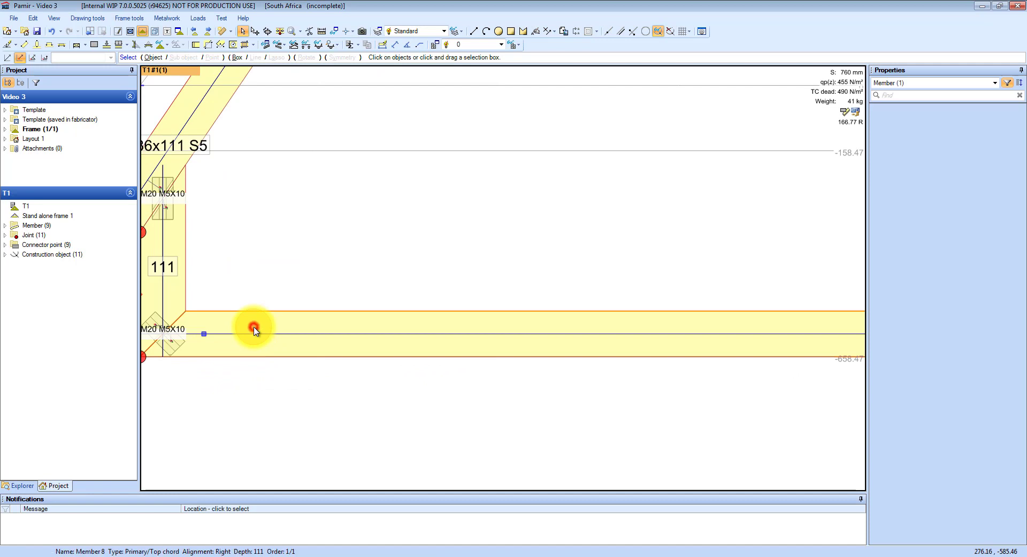
Select the horizontal member along -658.47 and set its type to Bottom chord
{"action": "left_click", "coordinate": [255, 329]}
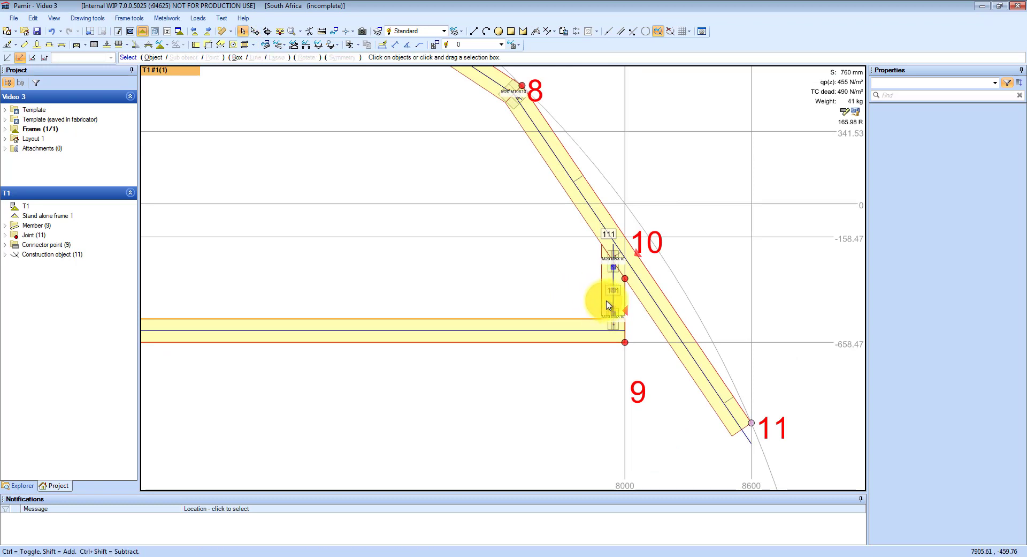
Set the short verticals at 8000 and 0 to member type End vertical
{"action": "left_click", "coordinate": [612, 290]}
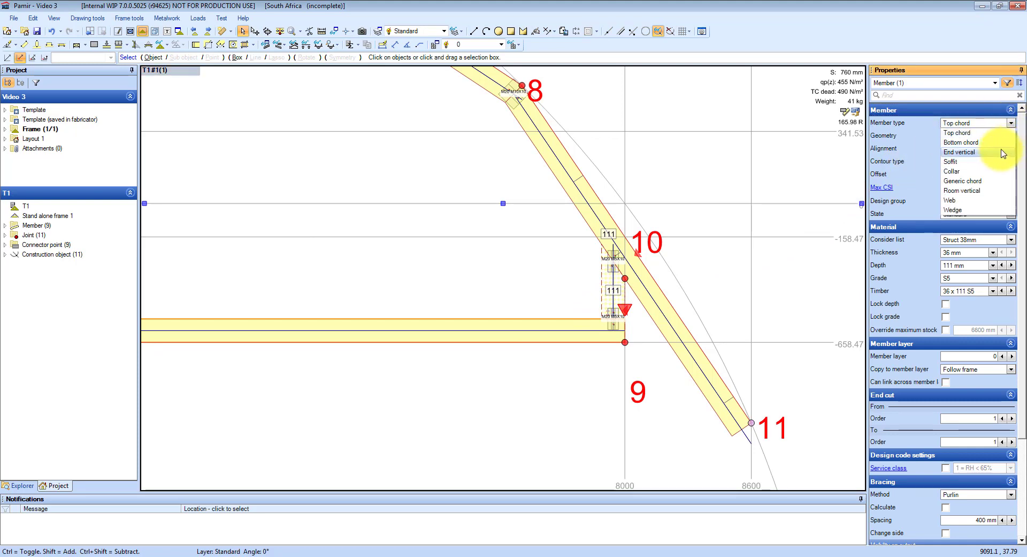
{"action": "left_click", "coordinate": [959, 151]}
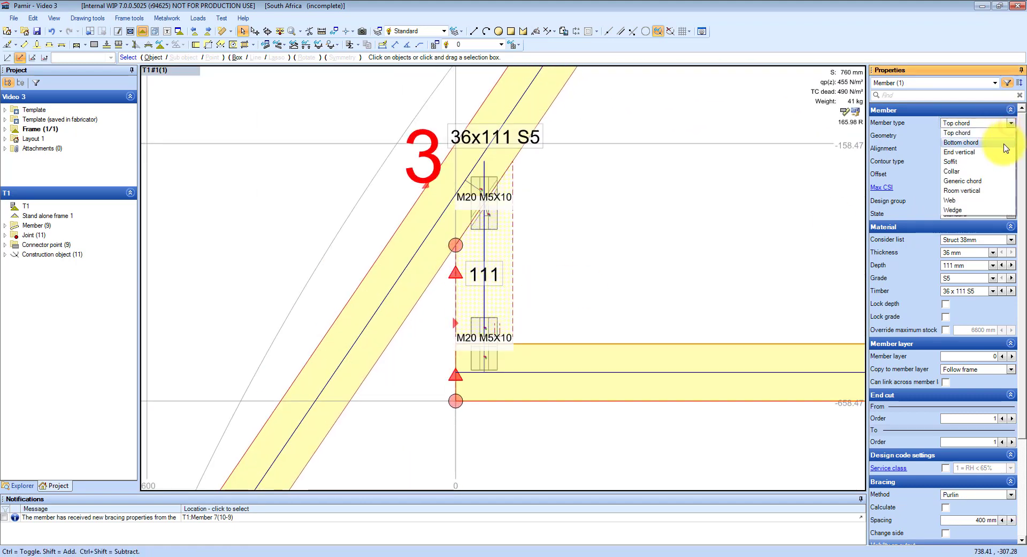
{"action": "left_click", "coordinate": [959, 151]}
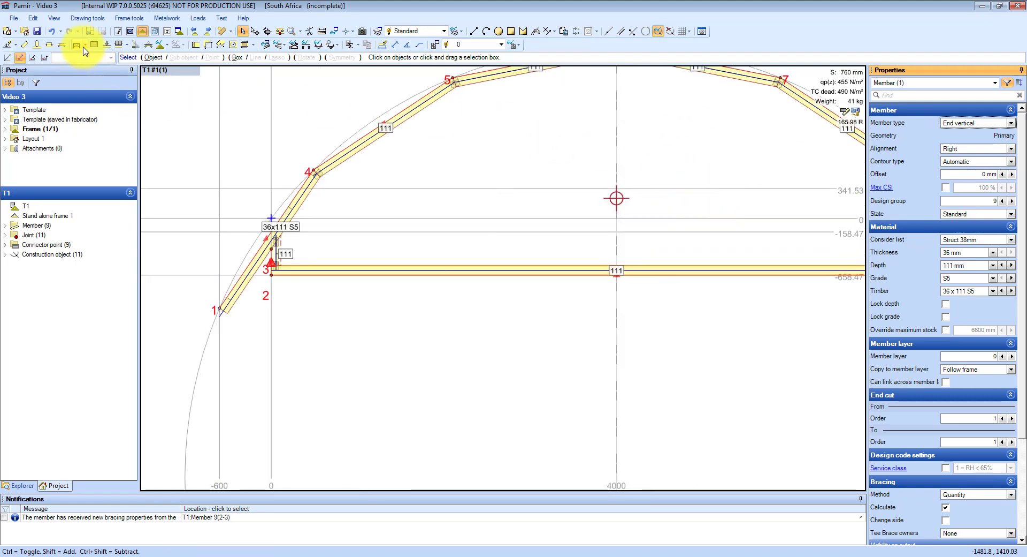
{"action": "mouse_move", "coordinate": [77, 44]}
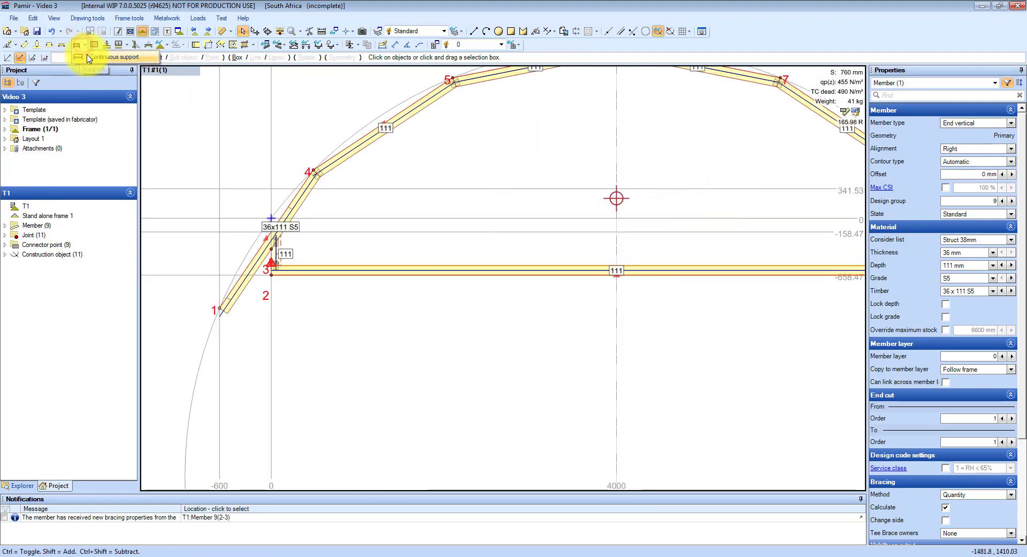